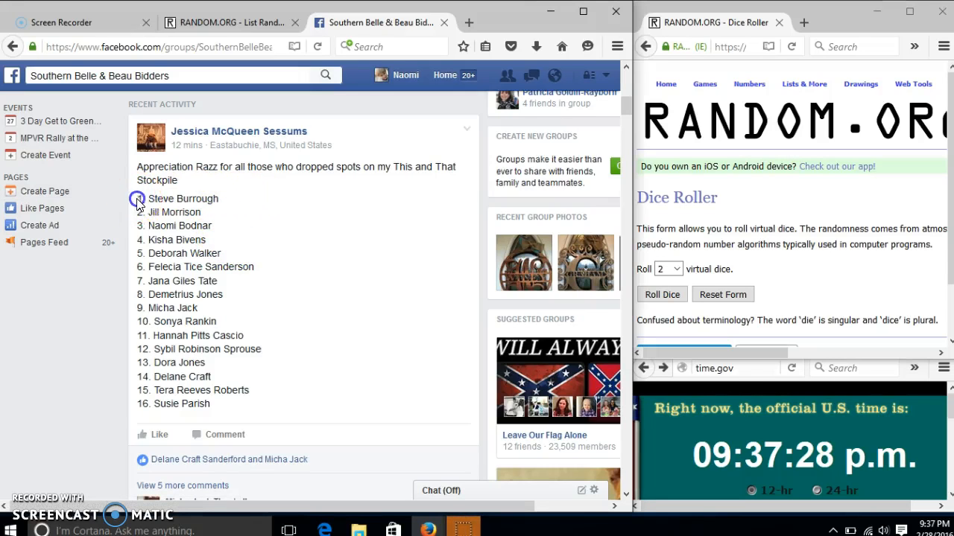
Step: Copy the numbered list of 16 names from the group post and bring up the List Randomizer
drag(137, 198, 253, 404)
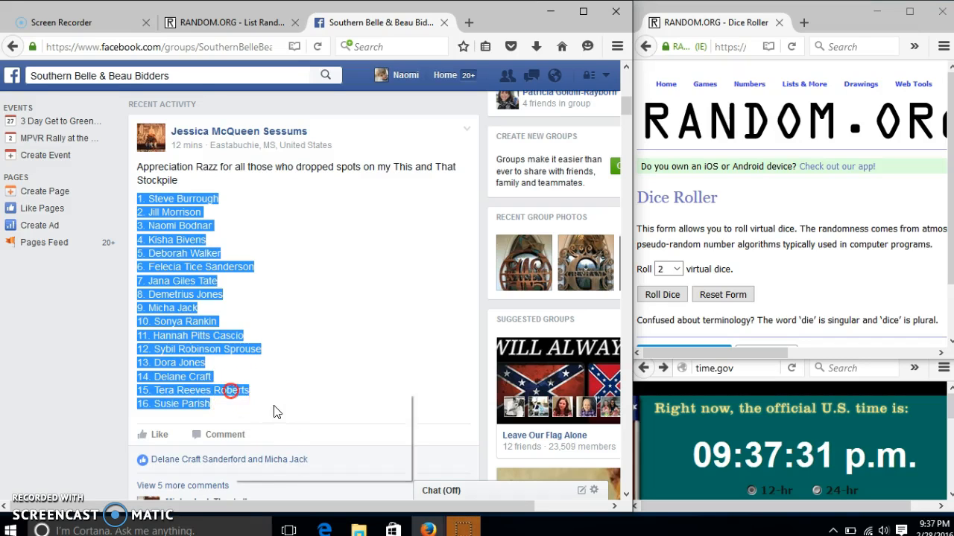
scroll(down, 3)
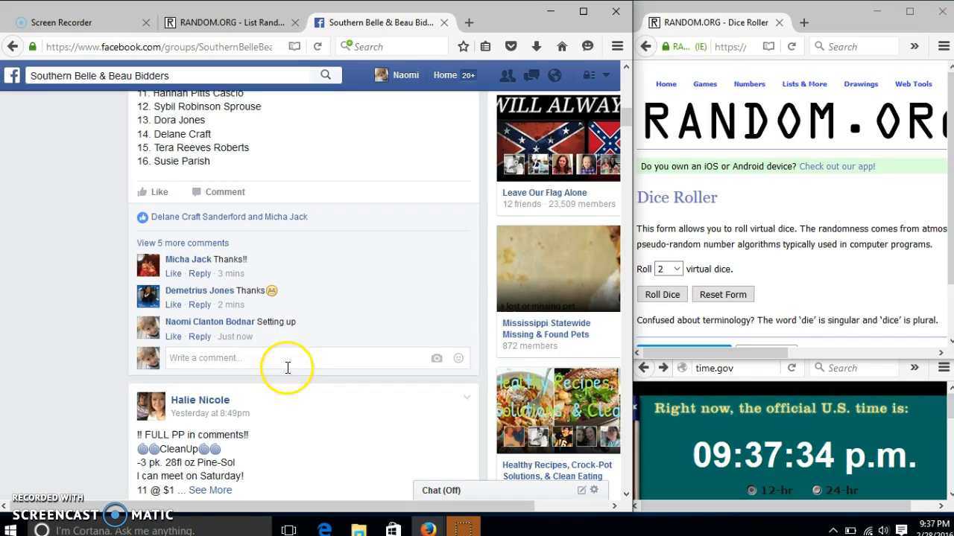
text(li)
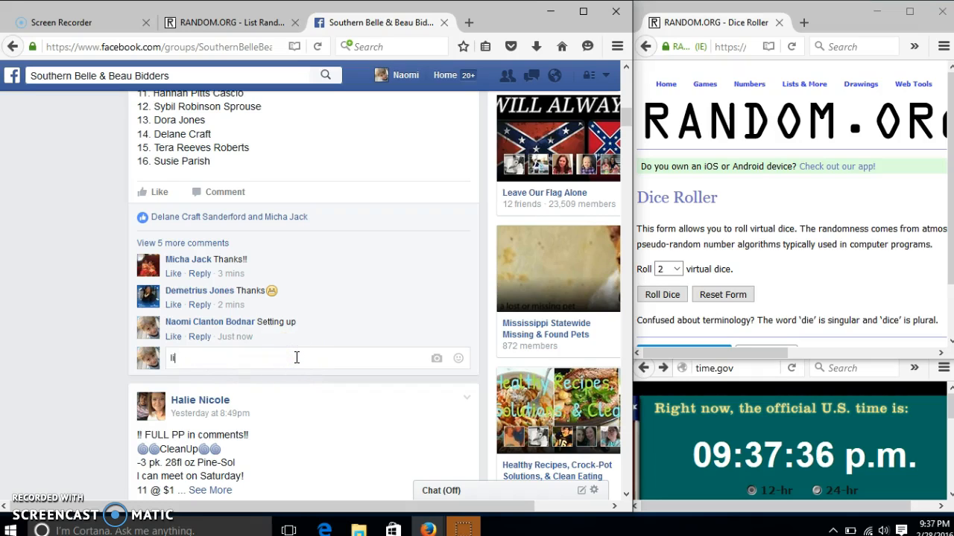
key(Return)
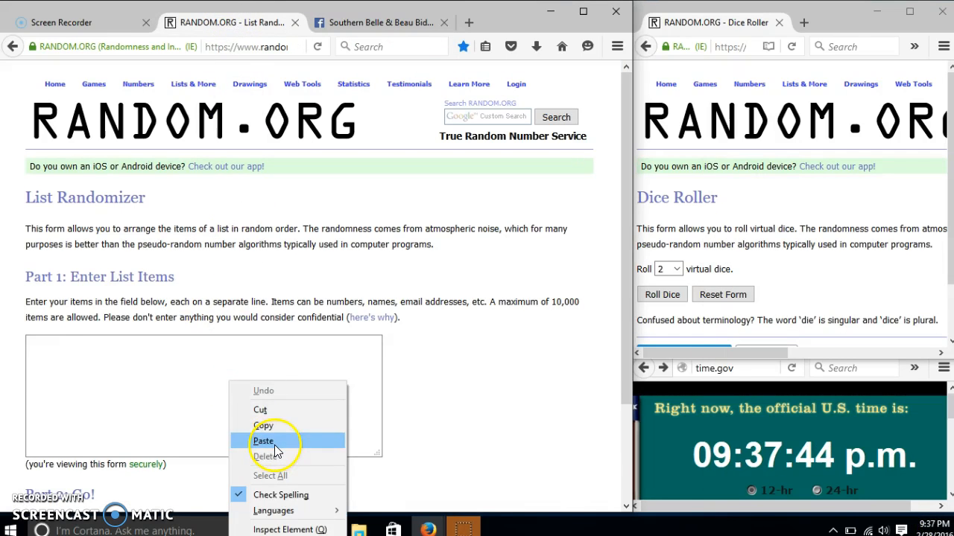
Step: Paste the 16 names into the List Randomizer field and roll the two virtual dice, checking the date and time
click(262, 441)
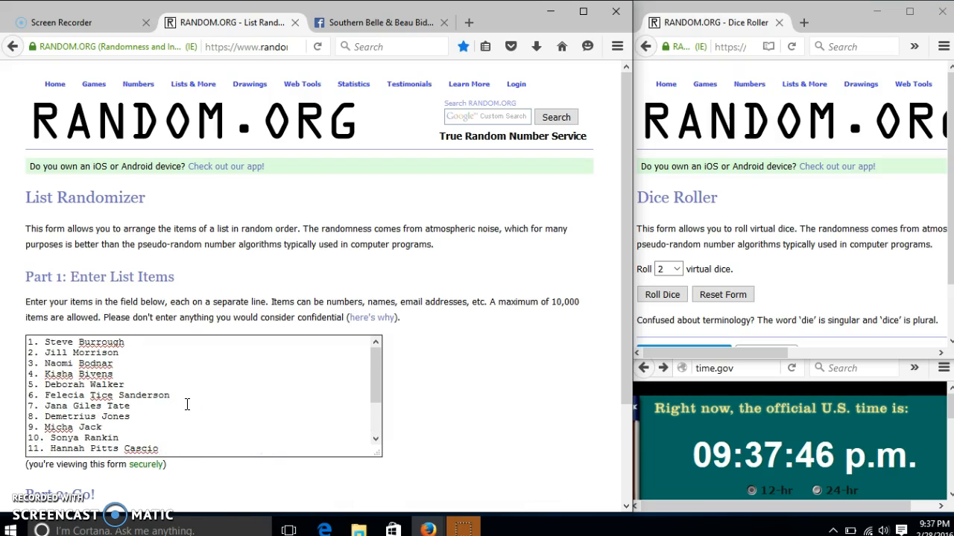
scroll(down, 3)
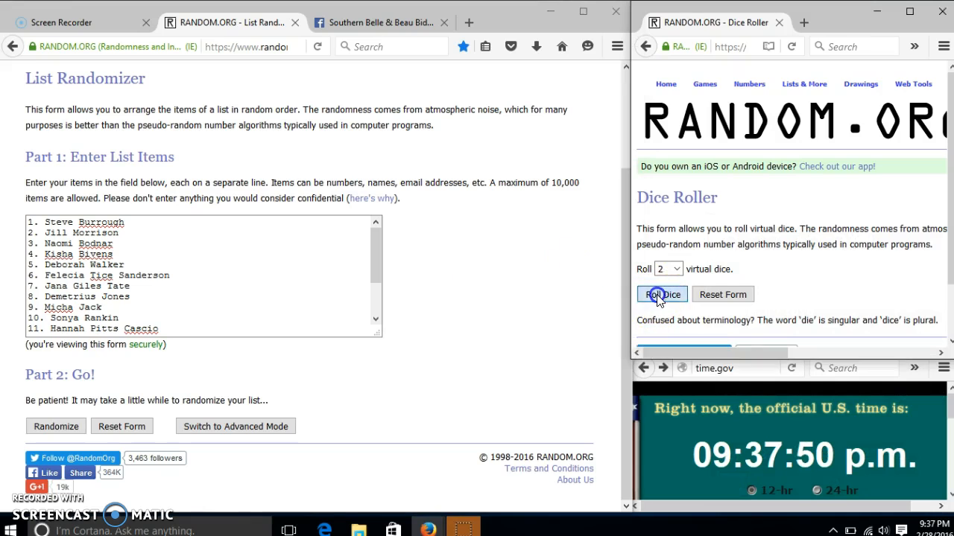
click(661, 293)
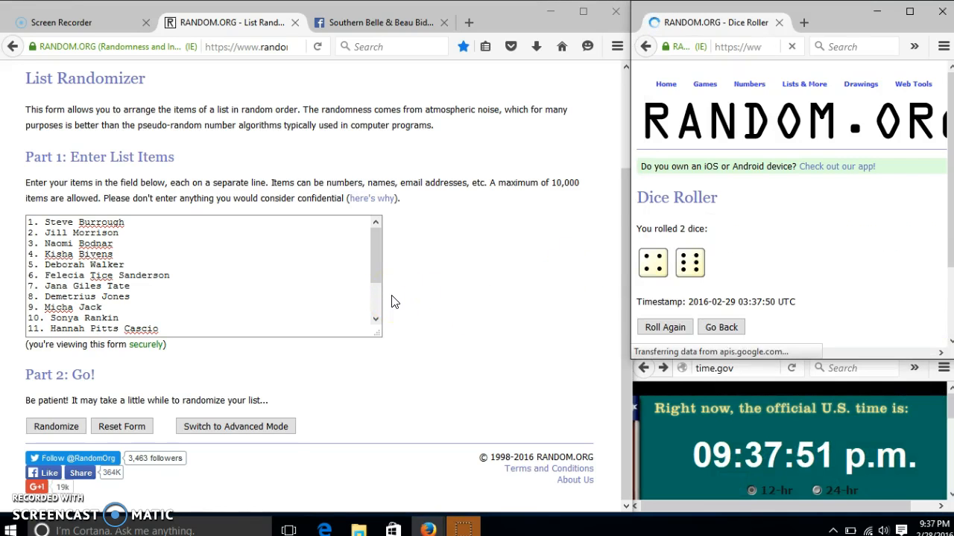
click(929, 530)
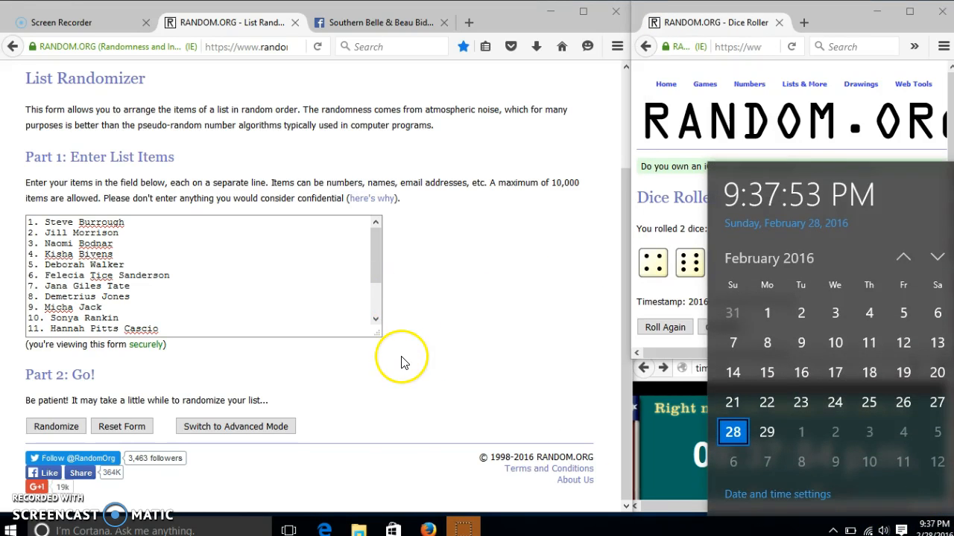
click(55, 426)
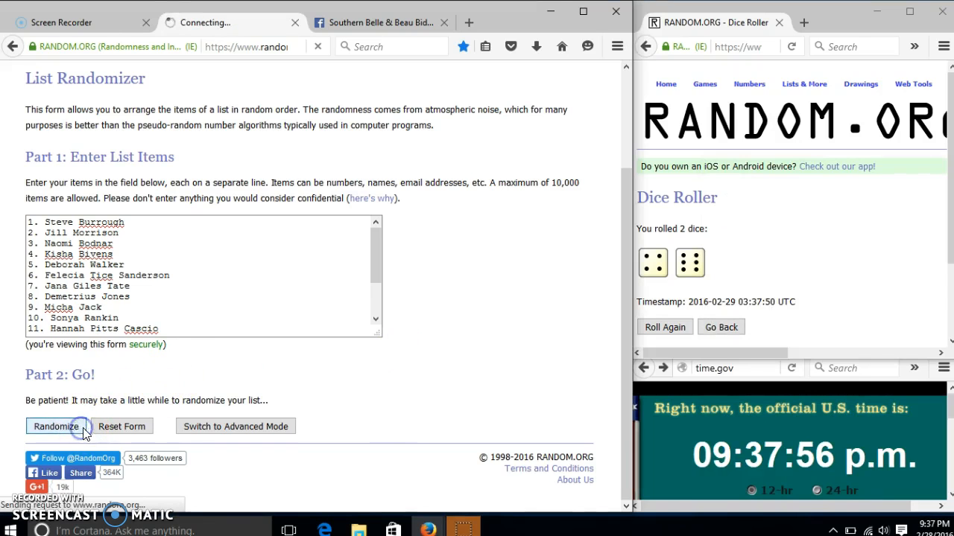
Step: Shuffle the 16-name list the first five times with Again!
click(56, 426)
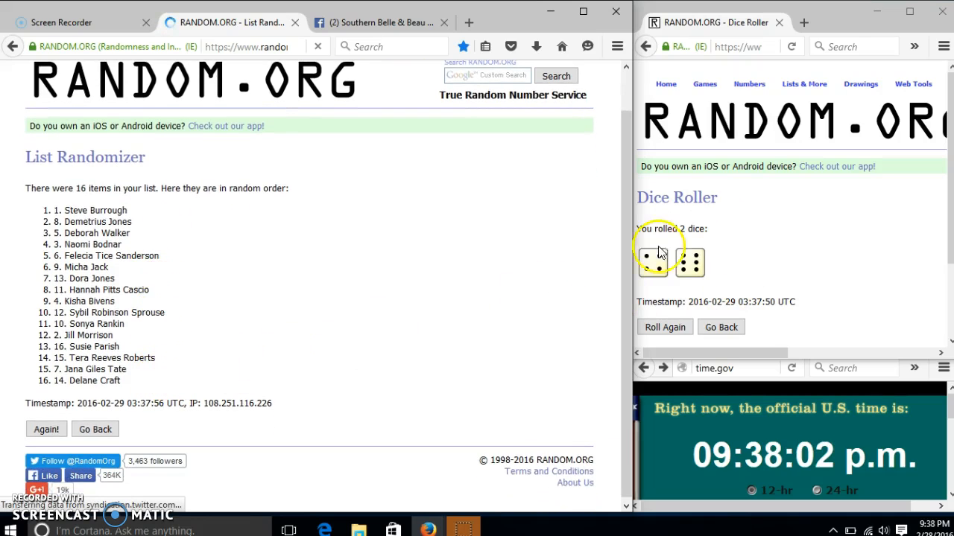
click(46, 429)
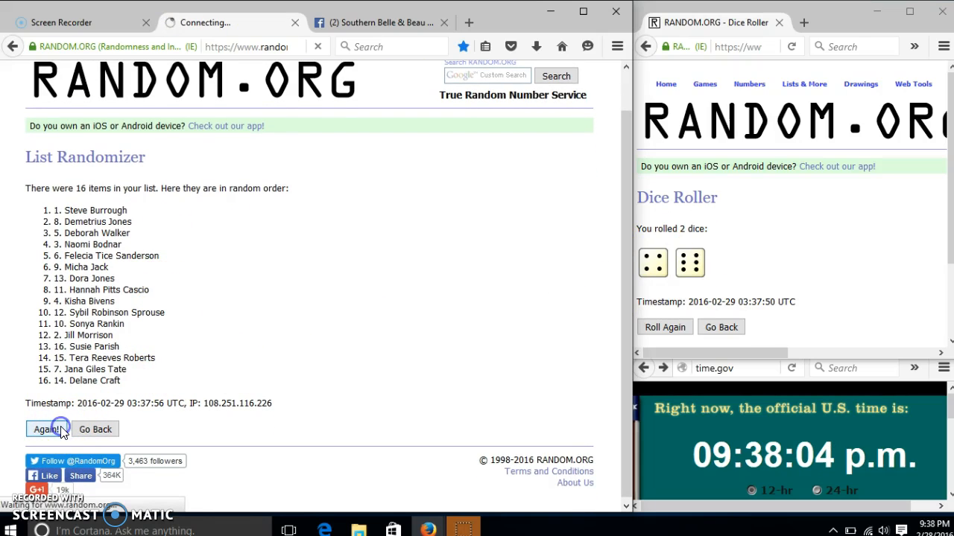
click(46, 429)
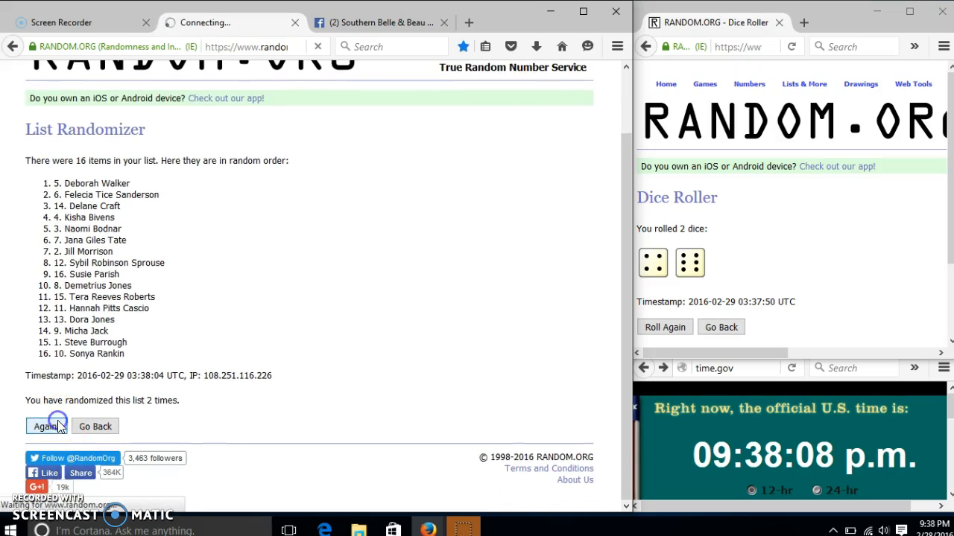
click(42, 426)
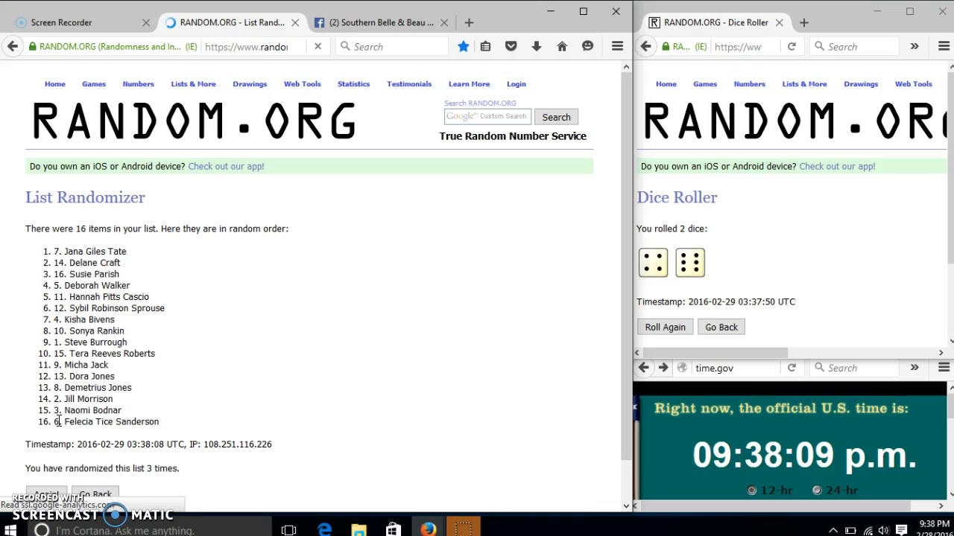
scroll(down, 3)
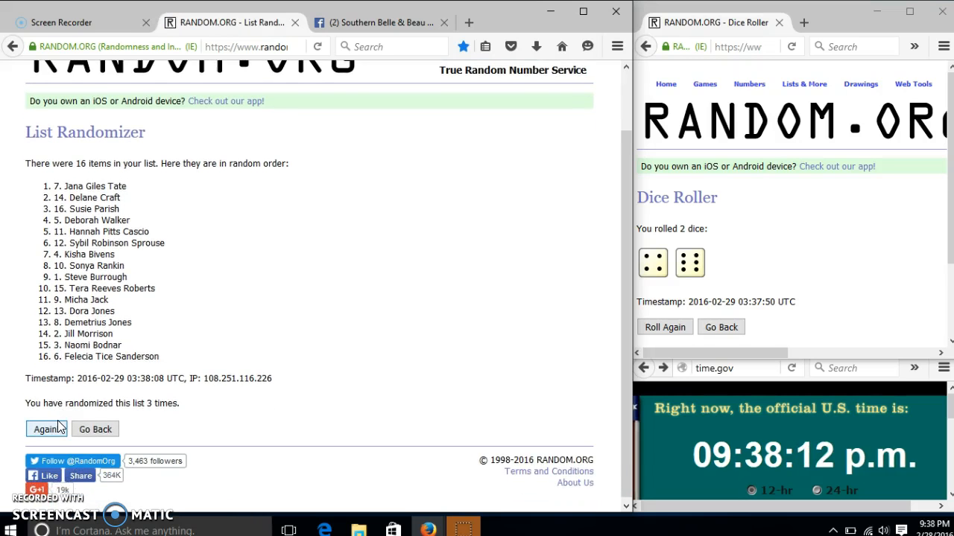
click(46, 426)
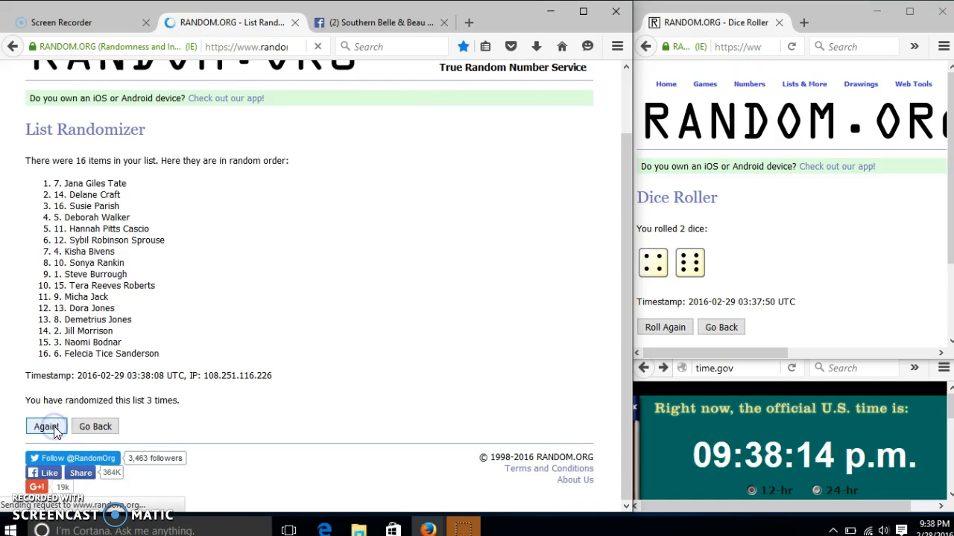
click(46, 426)
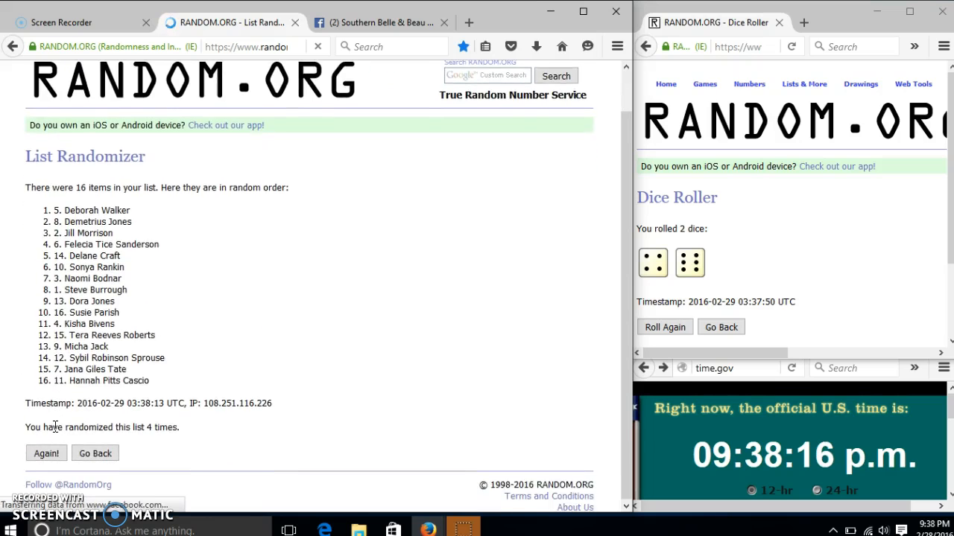
Step: Keep reshuffling with Again! until the list has been randomized ten times
scroll(down, 3)
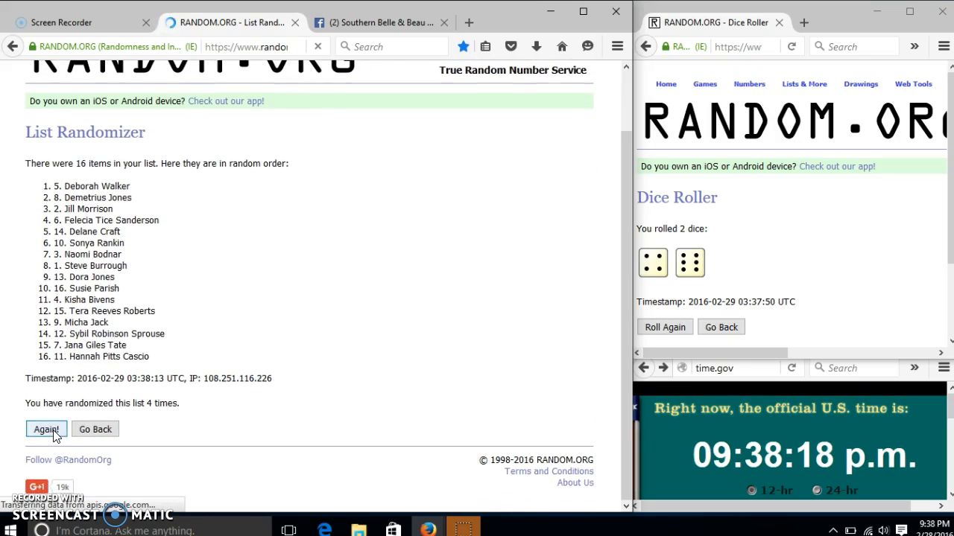
click(45, 429)
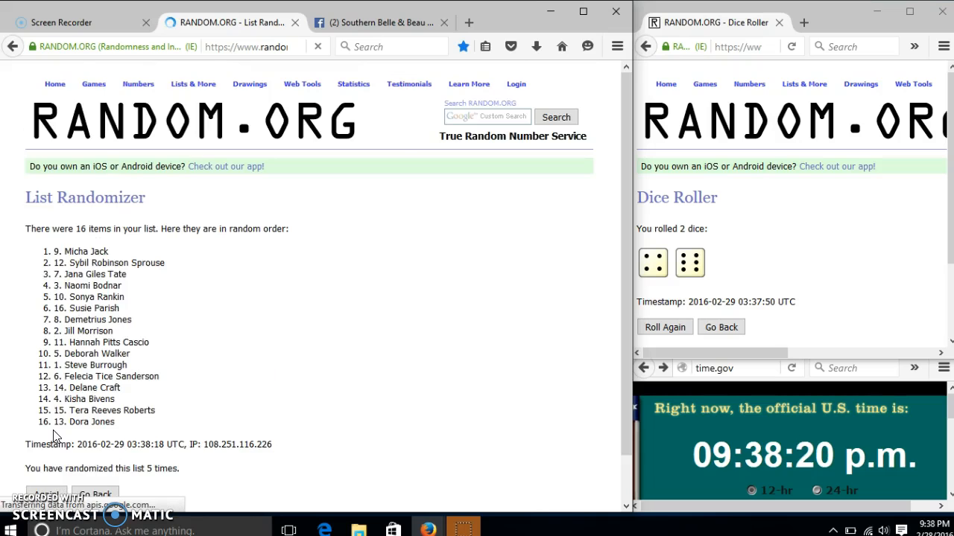
scroll(down, 3)
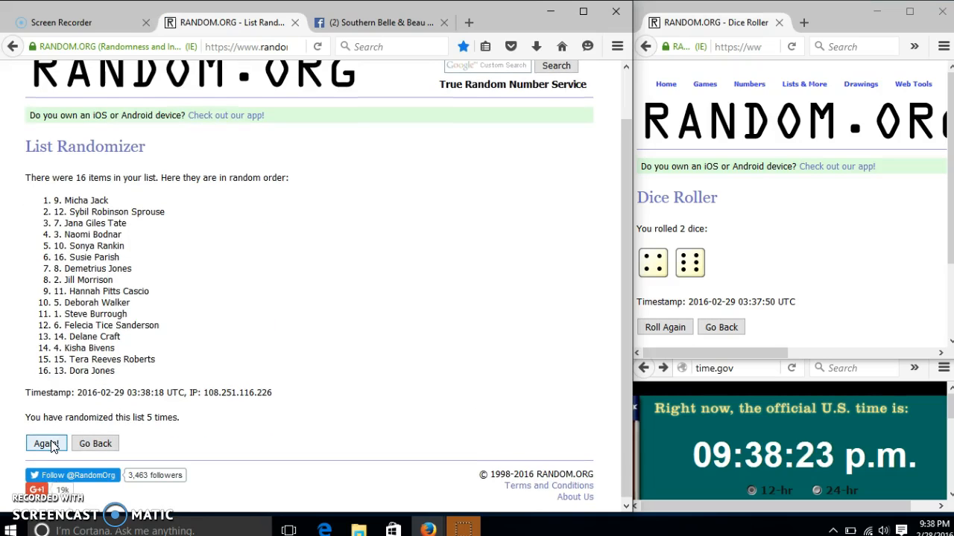
click(45, 444)
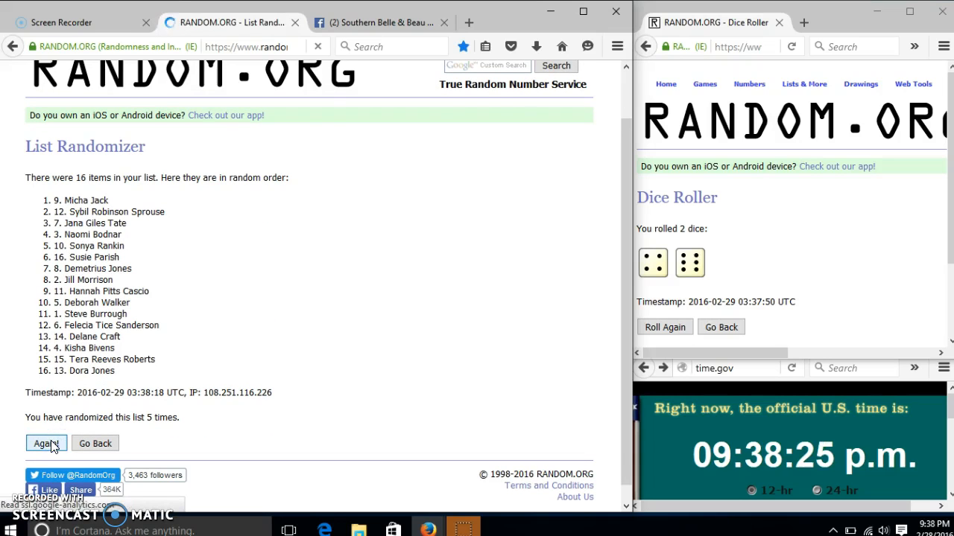
click(44, 444)
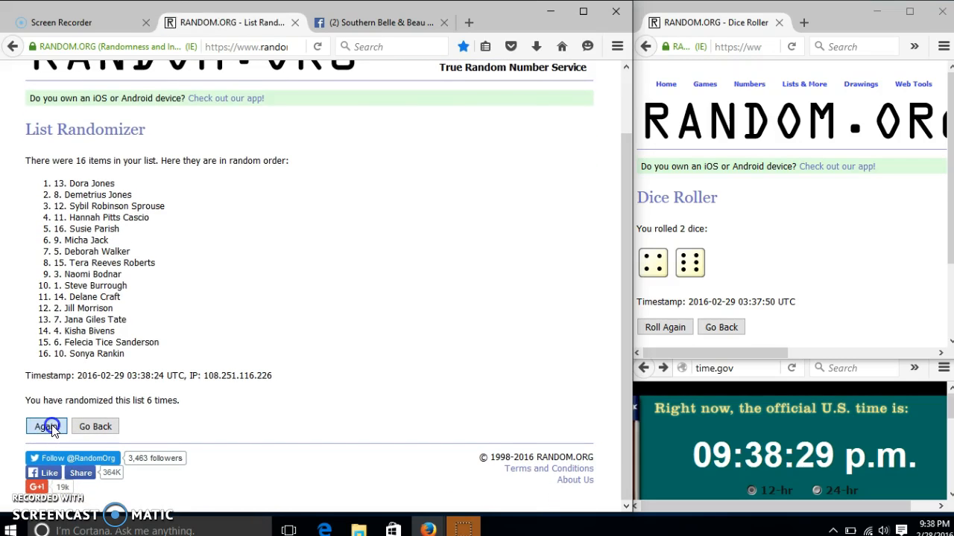
click(45, 426)
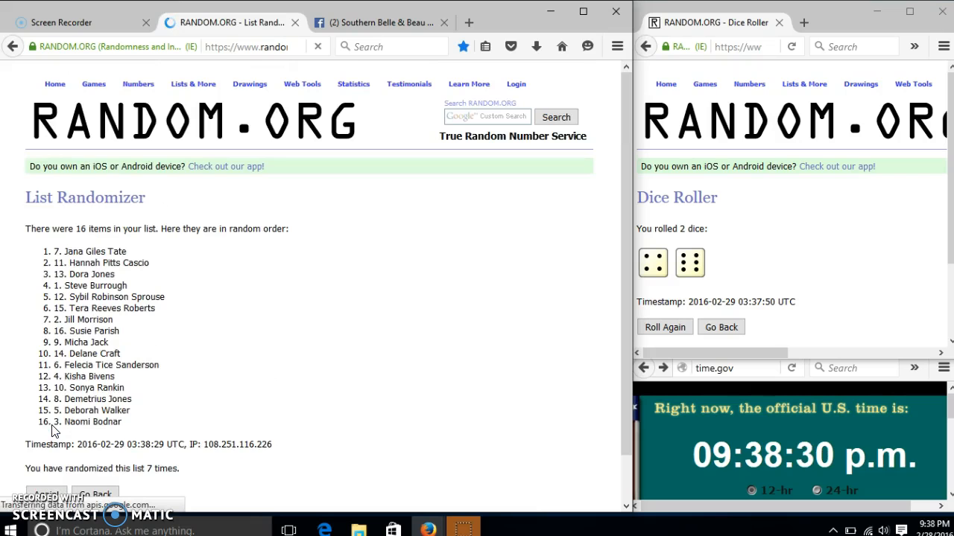
scroll(down, 3)
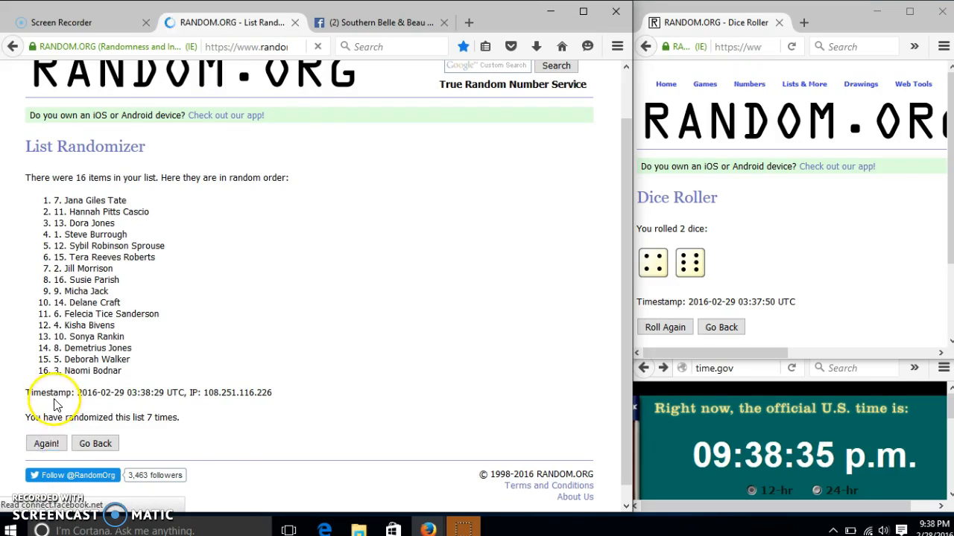
click(46, 444)
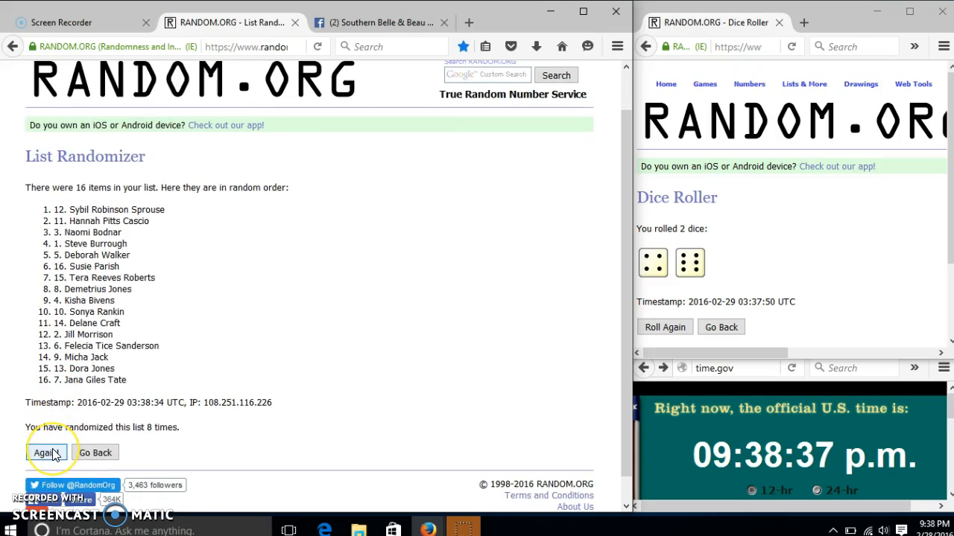
click(44, 453)
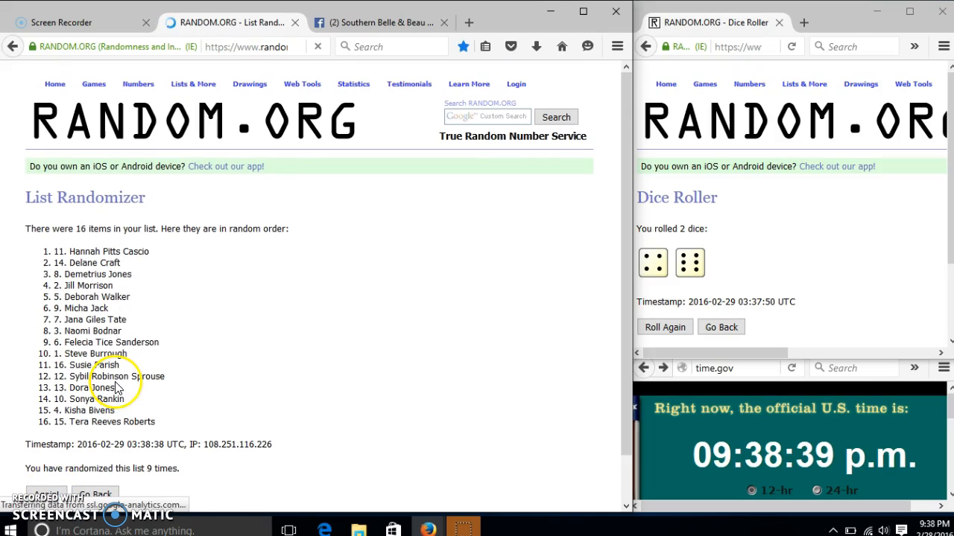
mouse_move(162, 399)
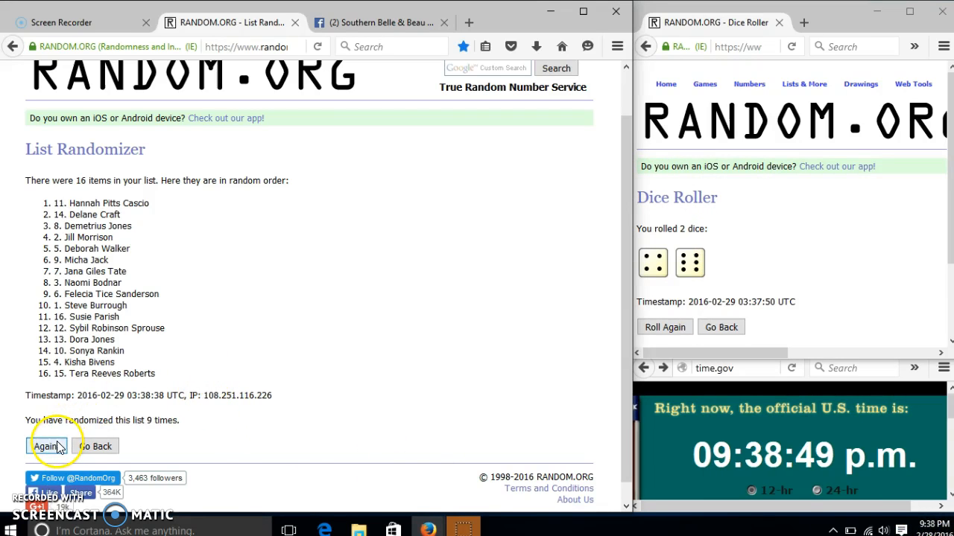
click(48, 445)
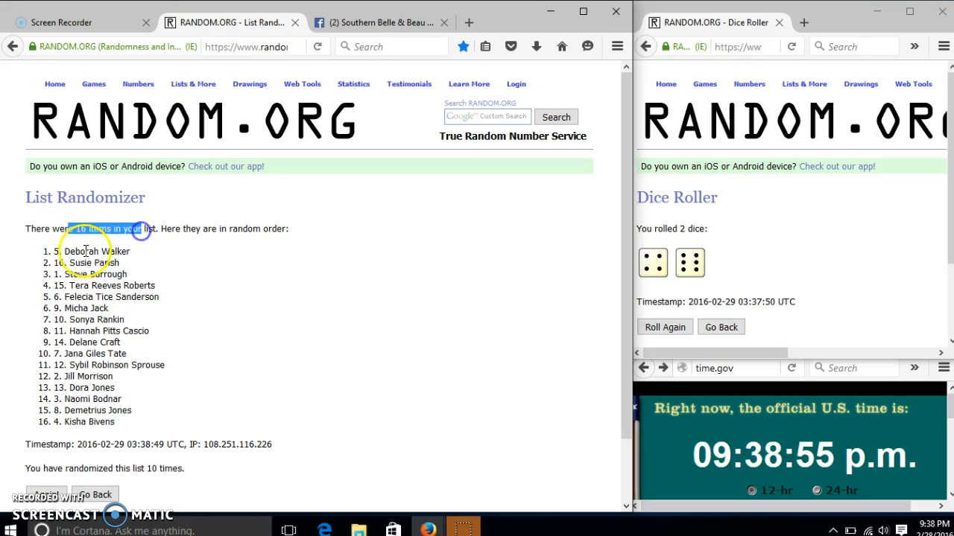
double_click(92, 250)
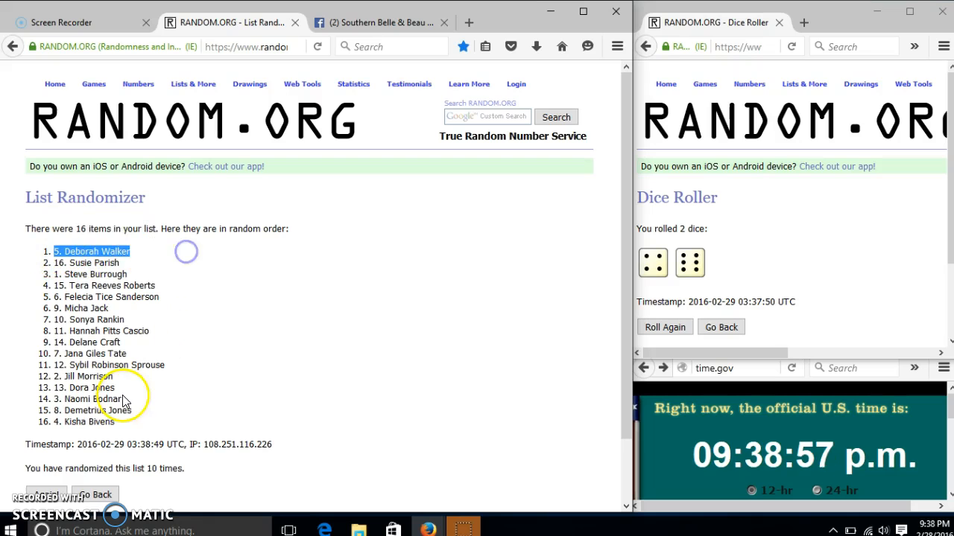
scroll(down, 3)
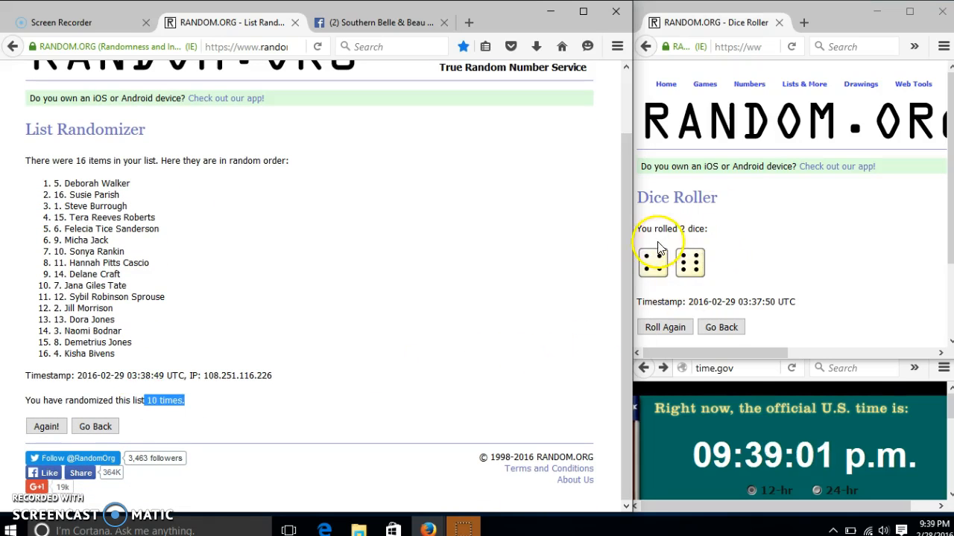
click(381, 22)
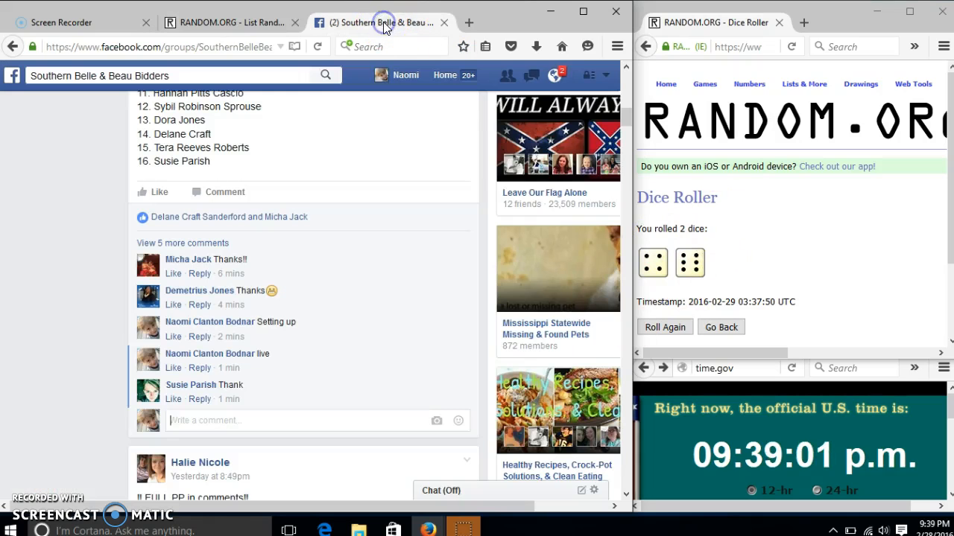
mouse_move(355, 157)
text(done)
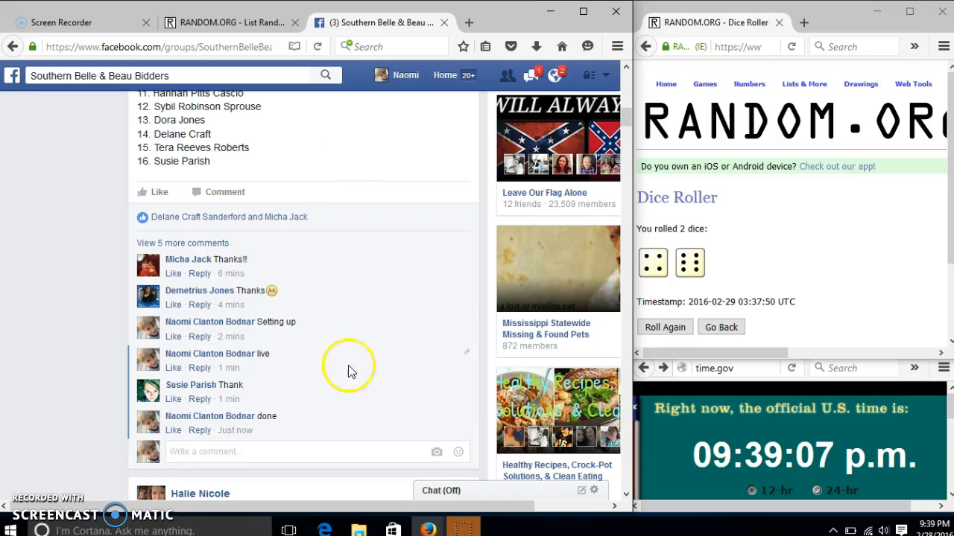
mouse_move(236, 429)
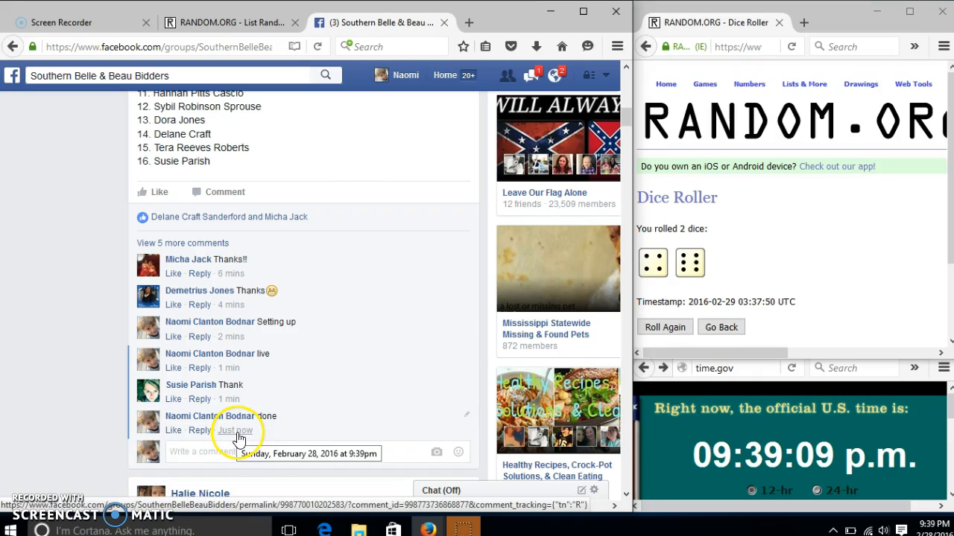